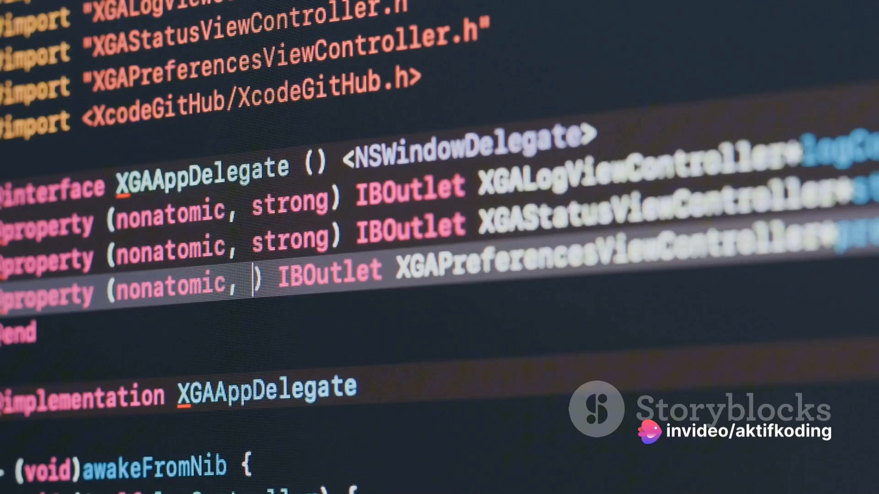
pyautogui.write('stron')
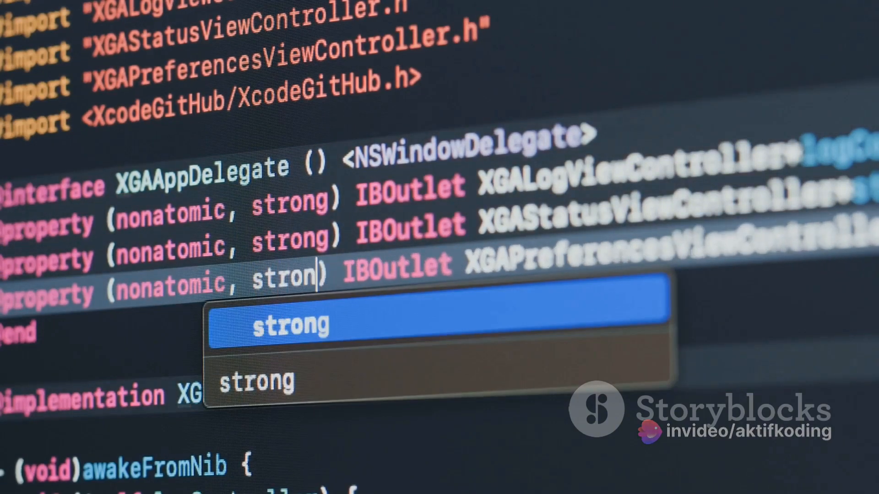